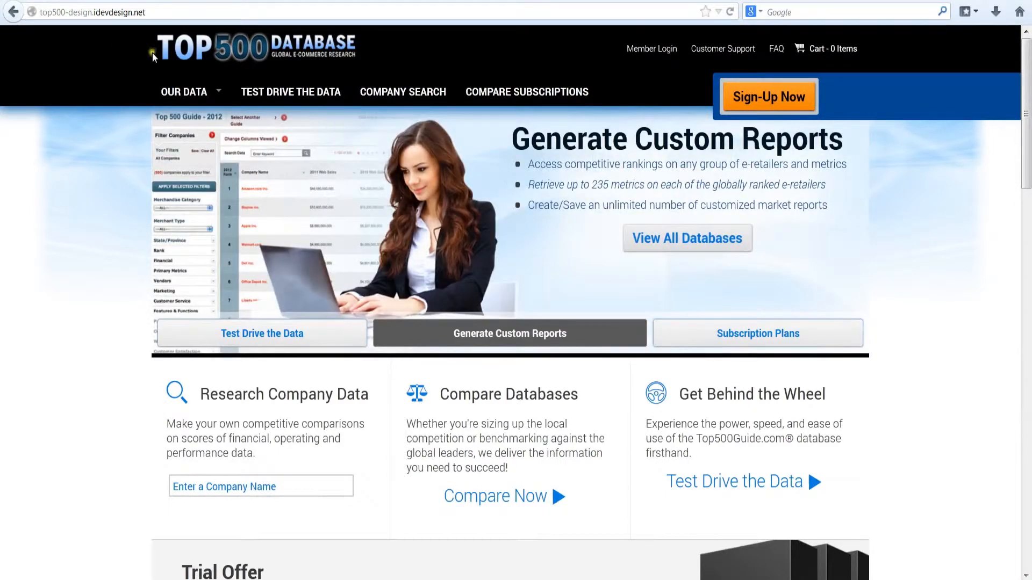
Go to the member login page from the Top500Guide.com home page header.
click(650, 49)
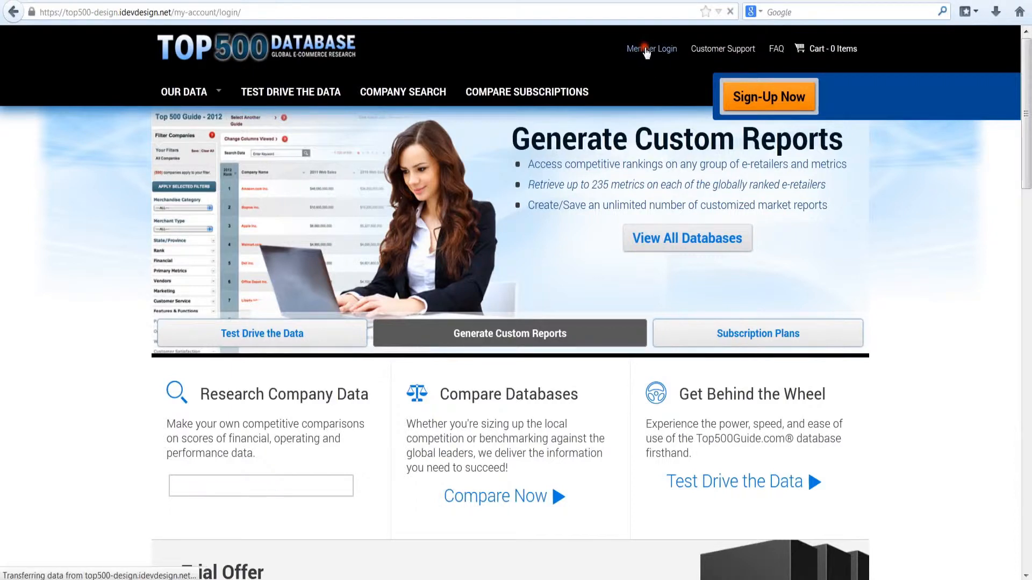
mouse_move(603, 73)
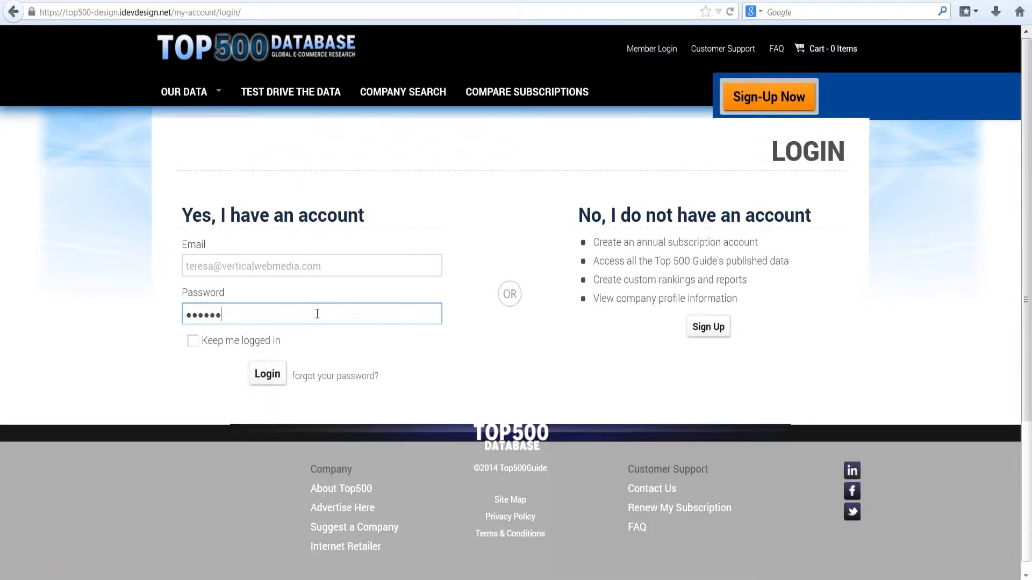
Sign in with the entered account details to reach the member dashboard.
click(267, 376)
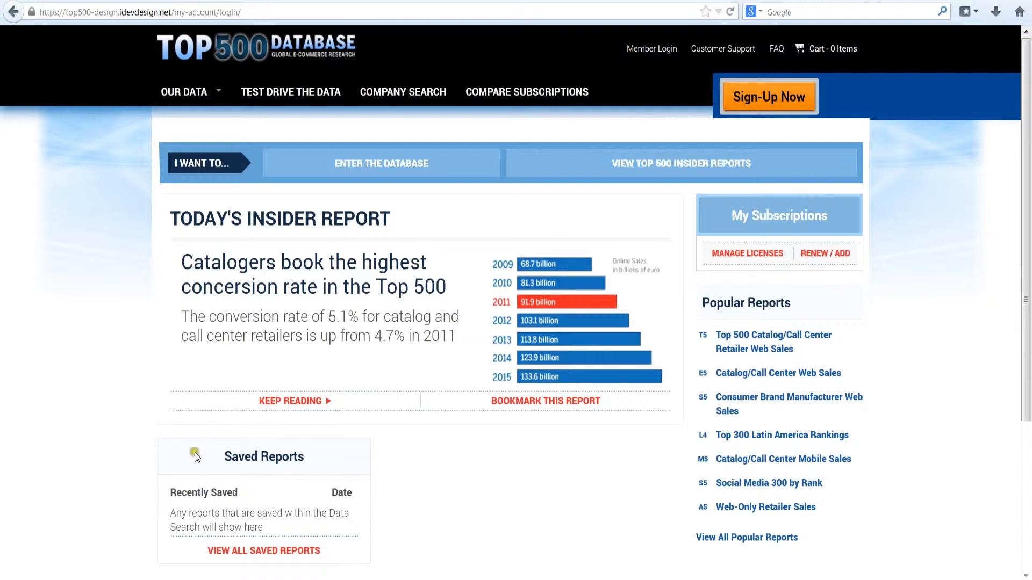
mouse_move(301, 463)
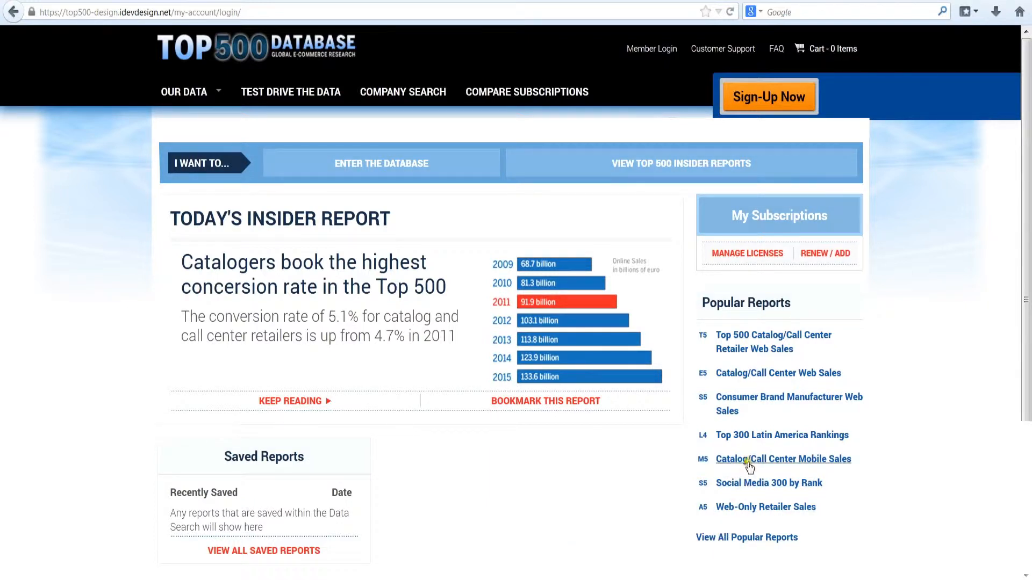
mouse_move(537, 209)
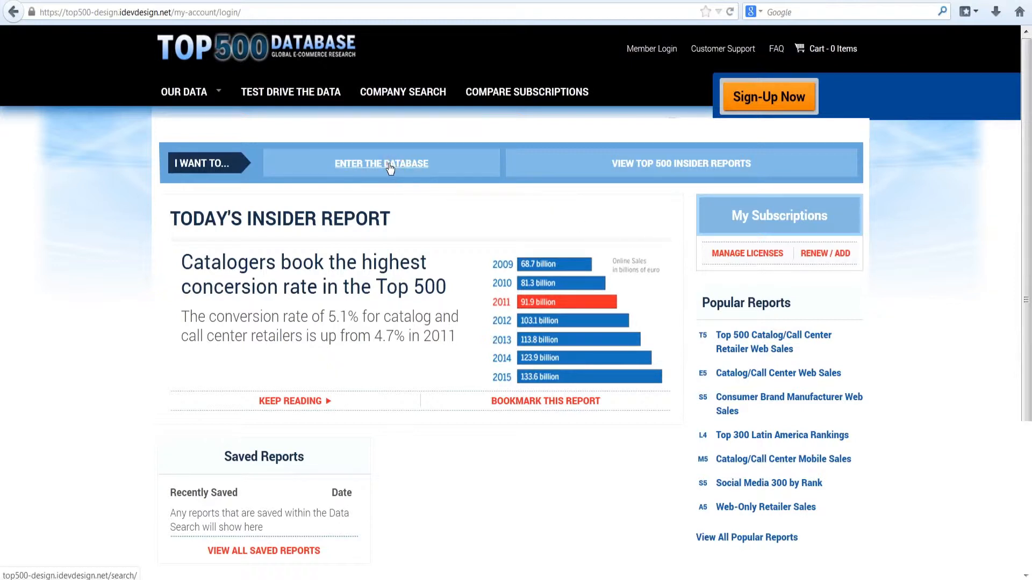
Enter the Top 500 – 2013 database, review other guide years, and keep the current guide.
click(381, 163)
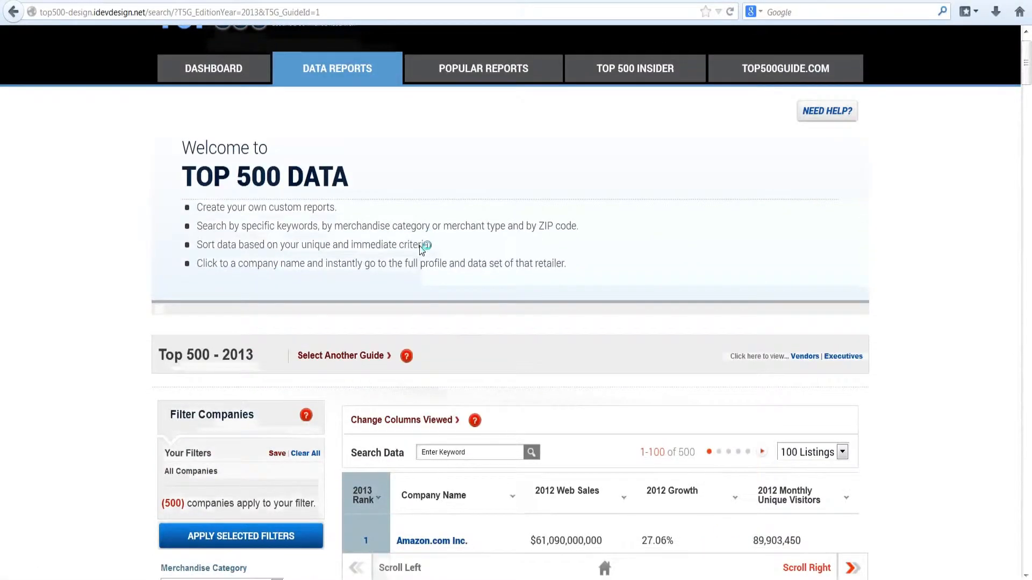
scroll(down, 3)
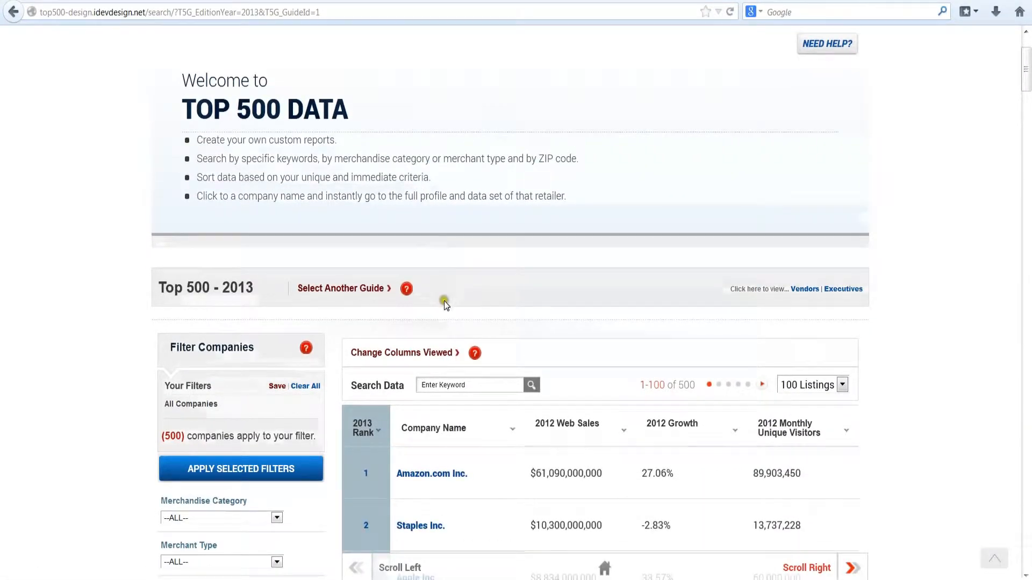
mouse_move(341, 288)
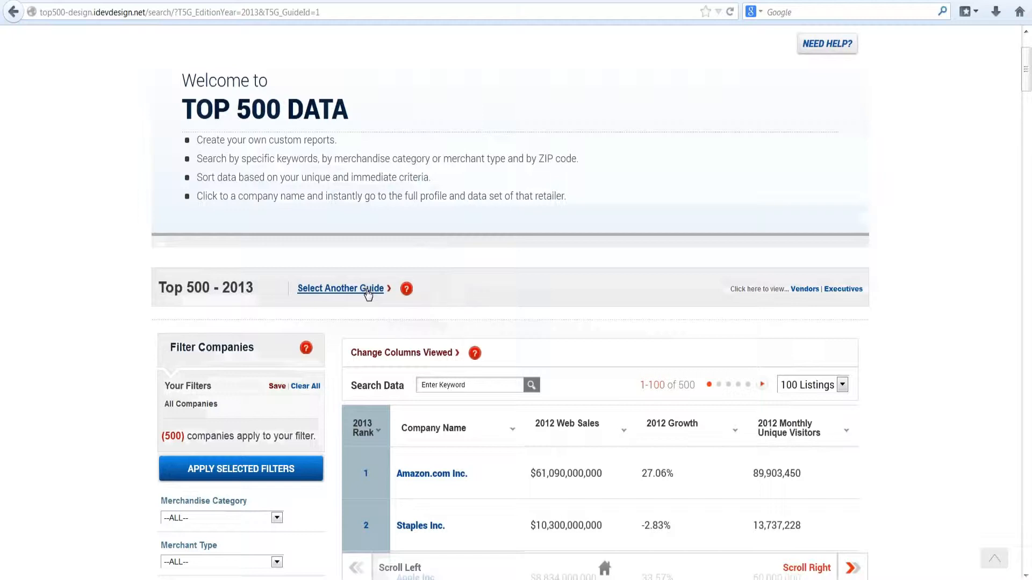
click(340, 288)
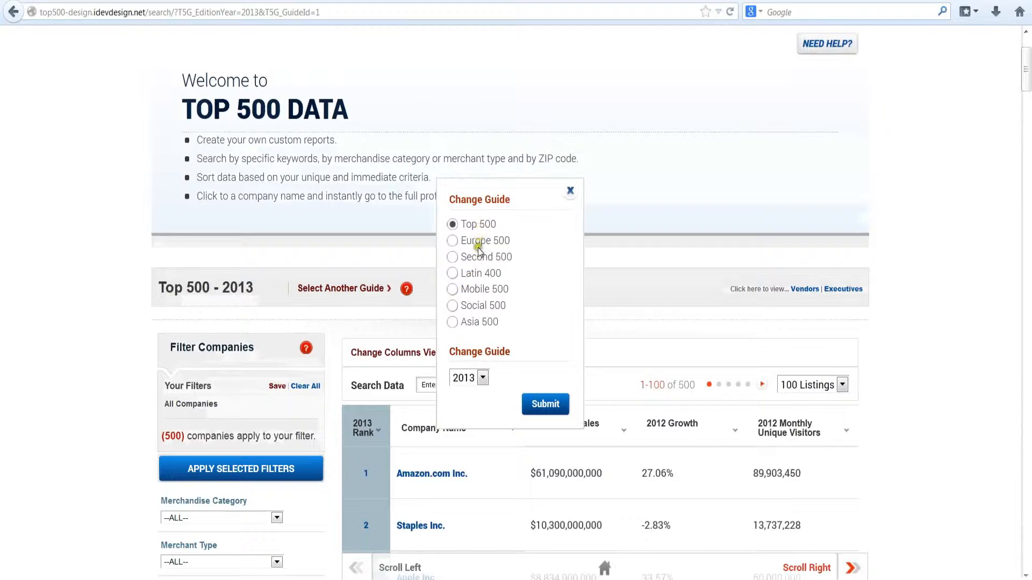
mouse_move(479, 327)
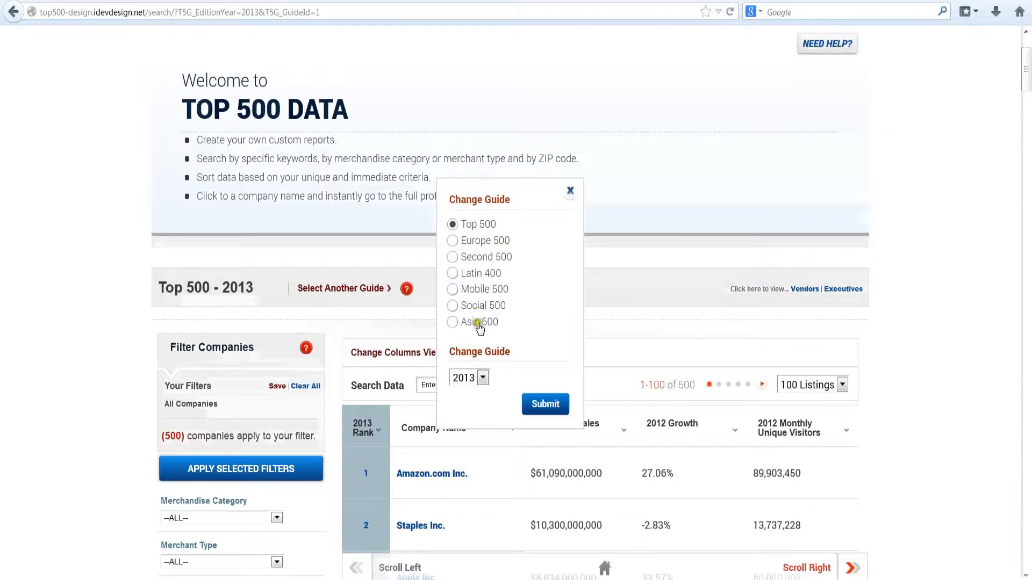
click(468, 377)
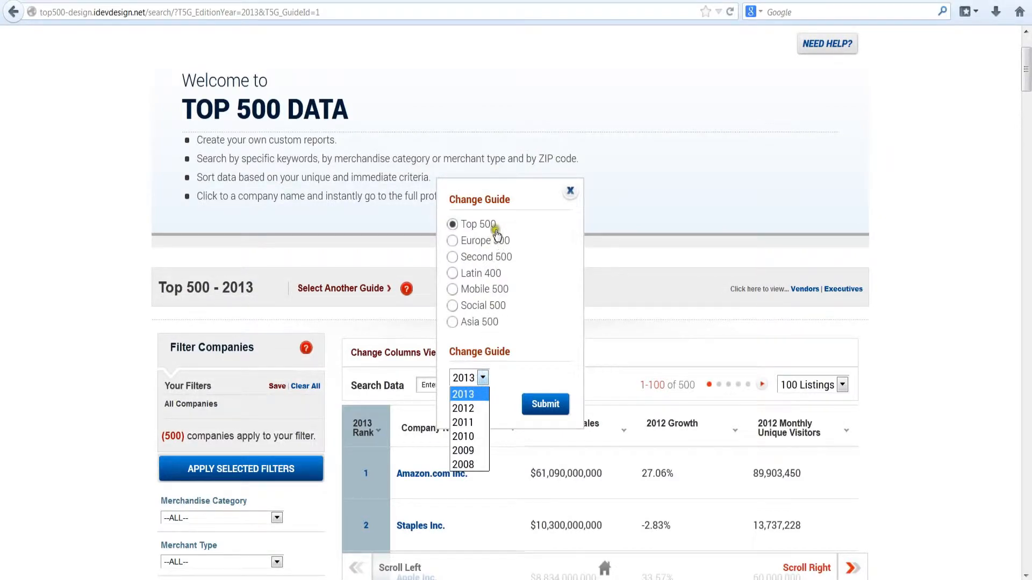
click(570, 191)
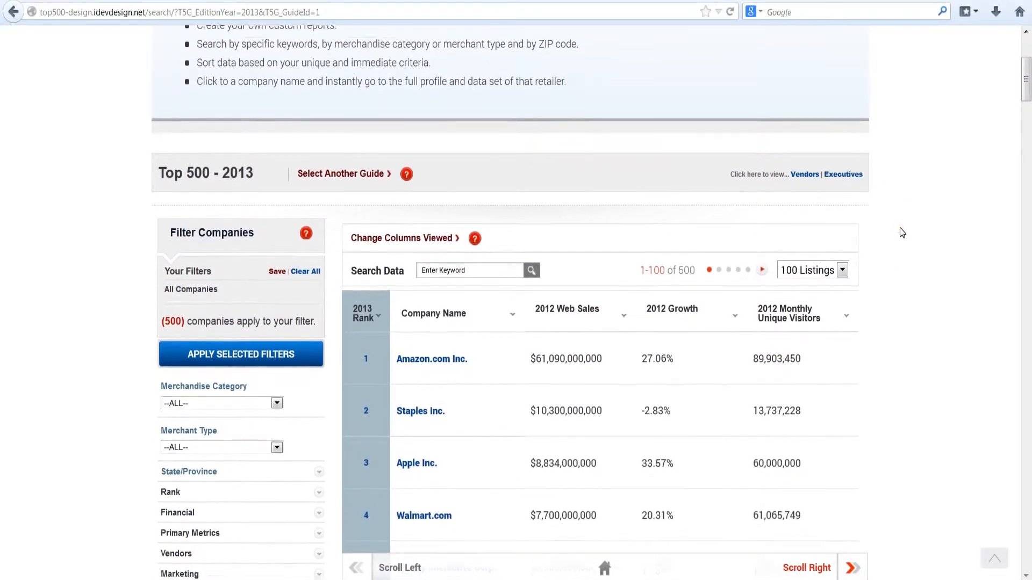
scroll(down, 3)
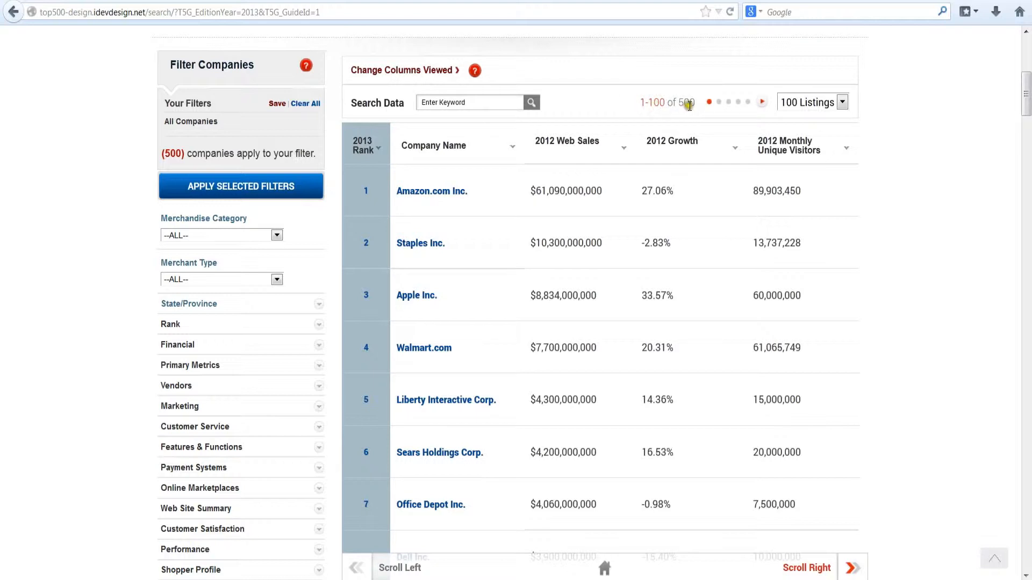
click(843, 102)
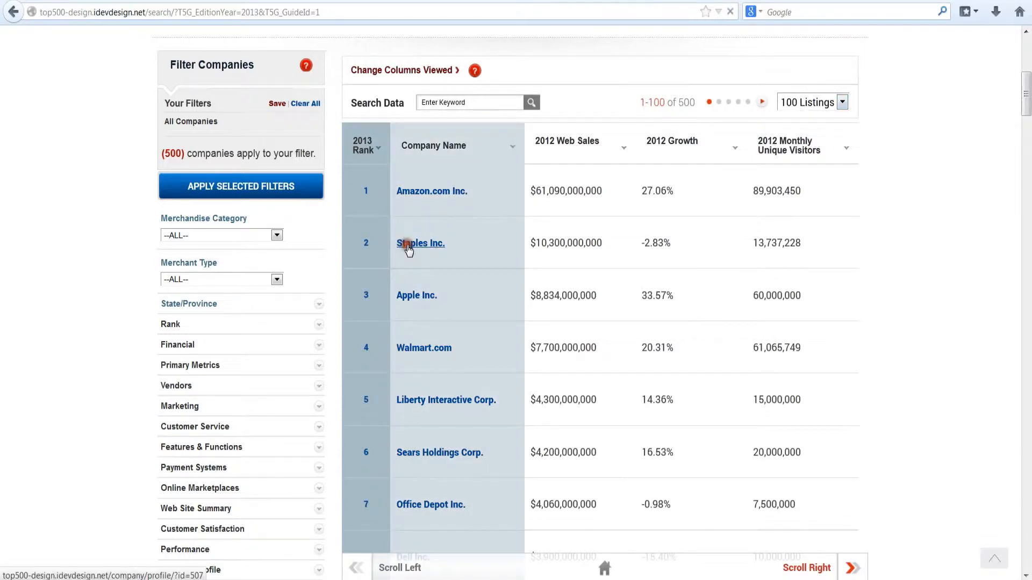
Open the Staples Inc. profile and scroll through its financial, operations and vendor panels.
click(420, 243)
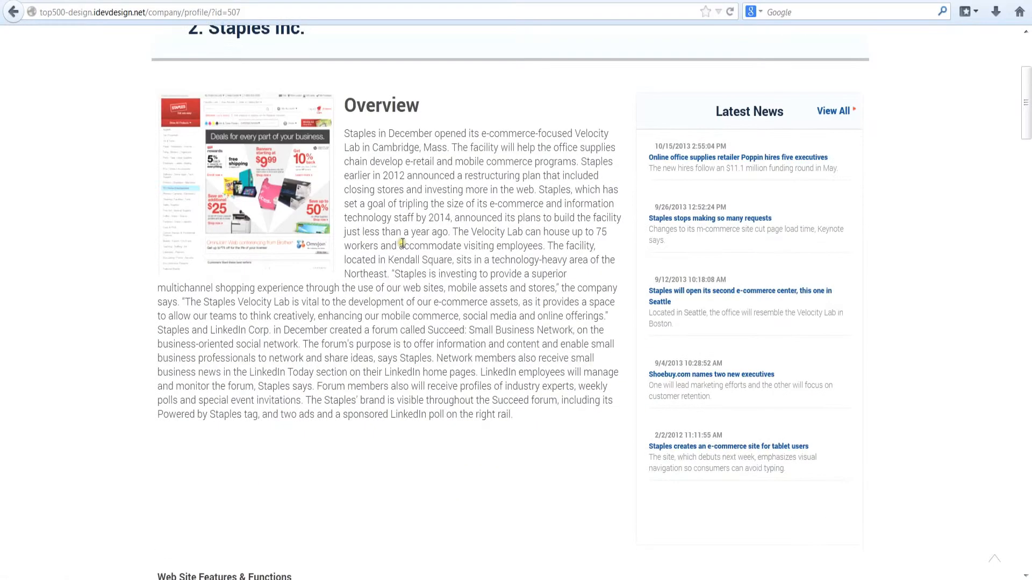
scroll(down, 3)
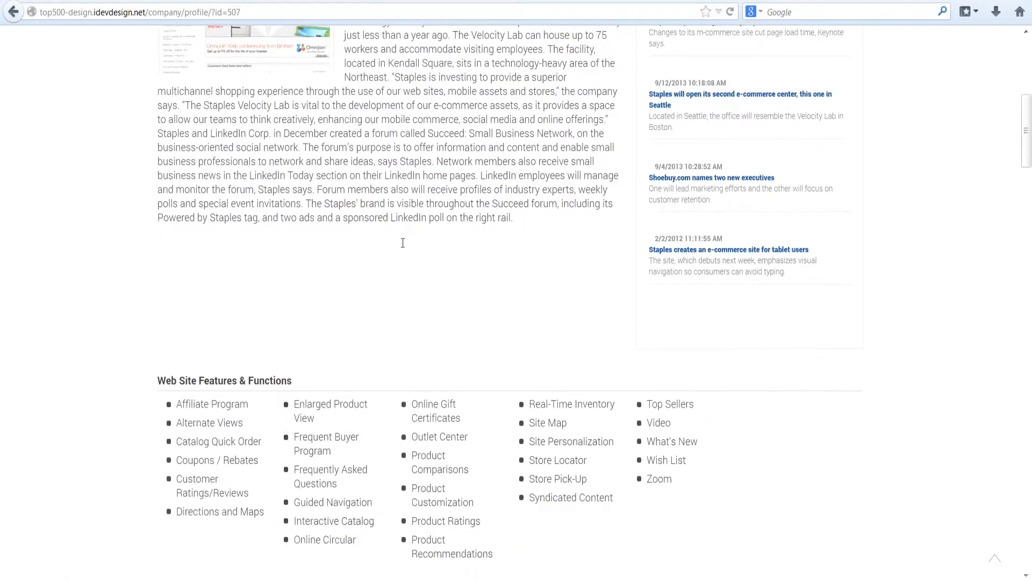
scroll(down, 3)
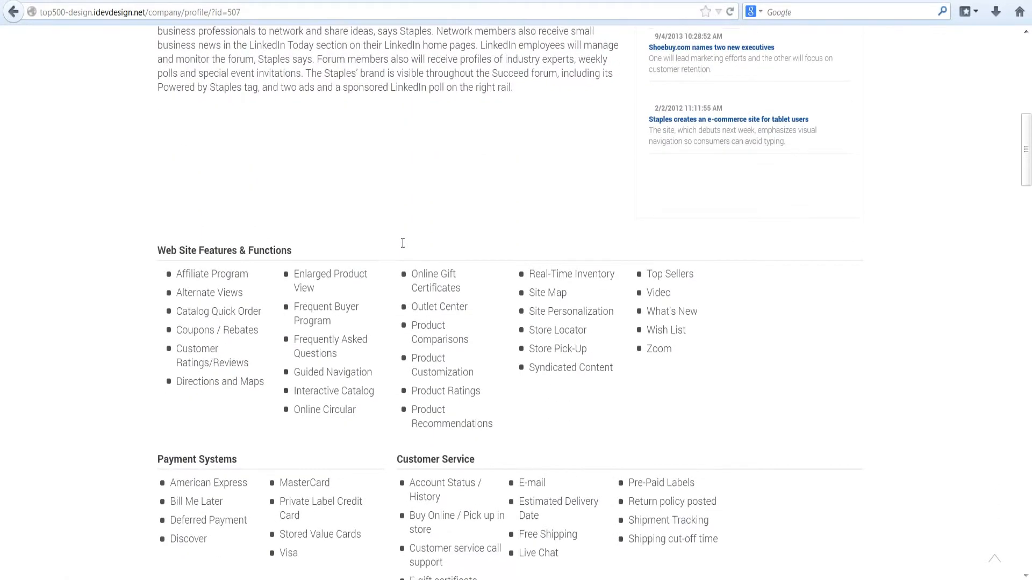
scroll(down, 3)
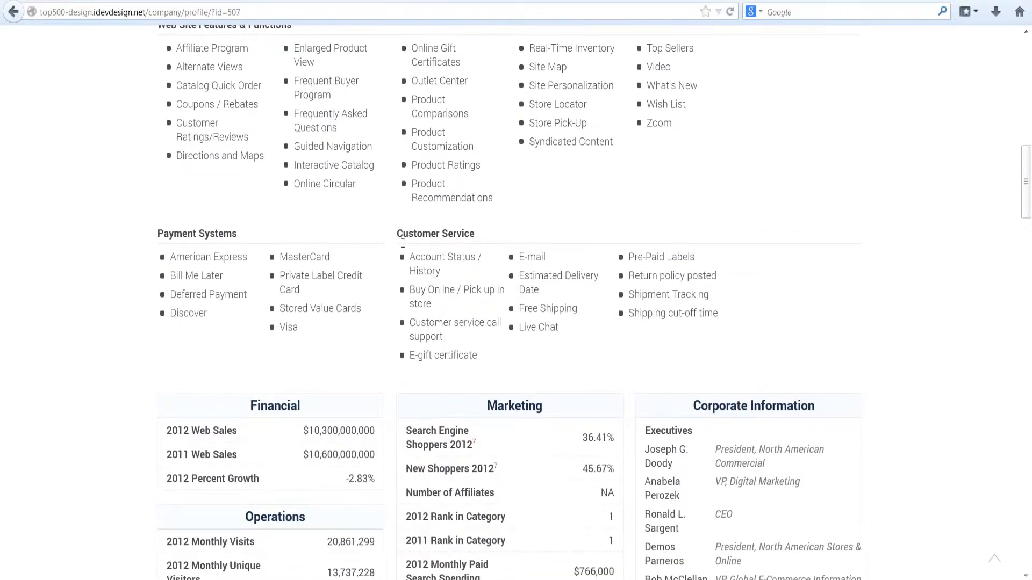
scroll(down, 3)
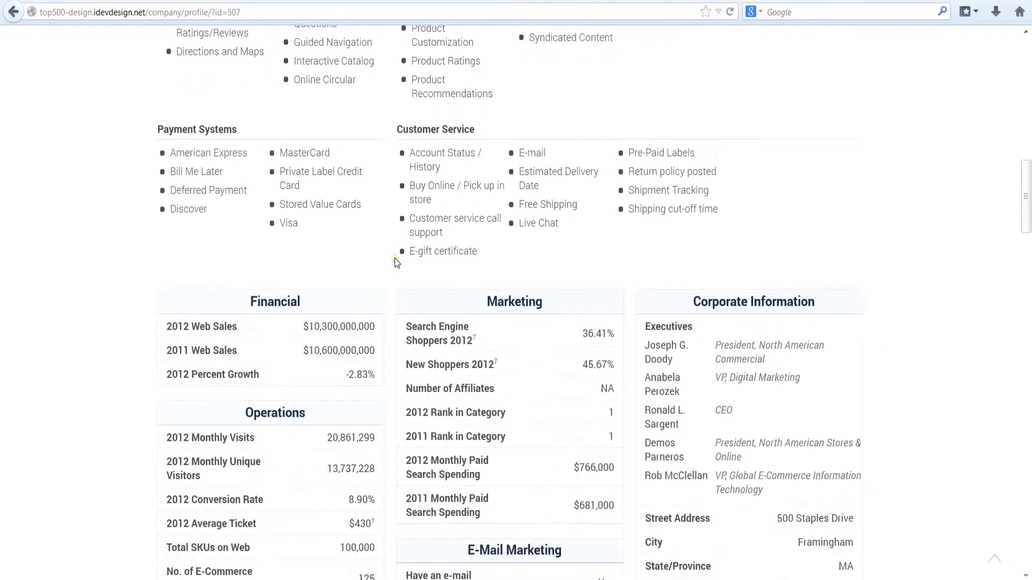
scroll(down, 3)
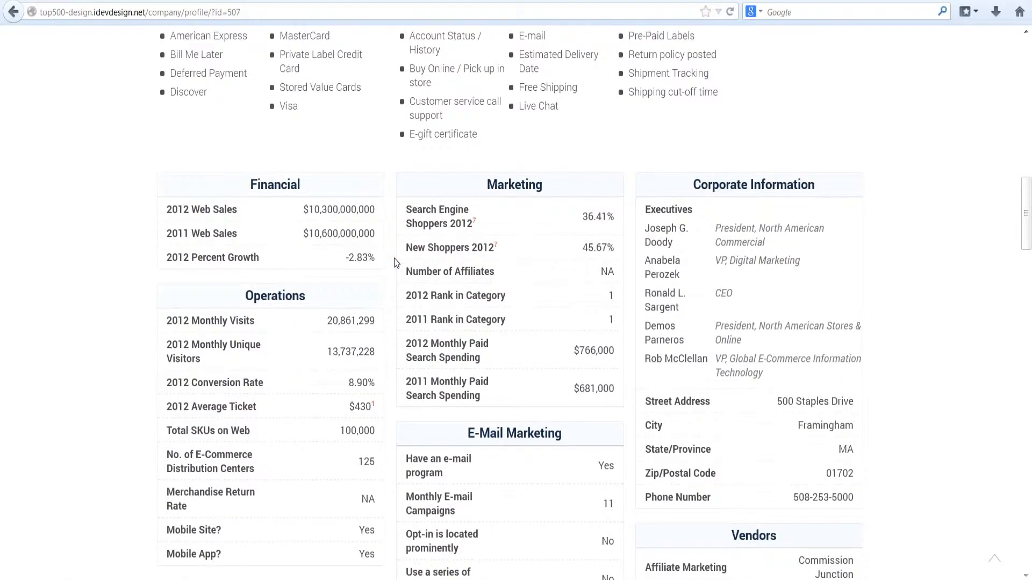
scroll(down, 3)
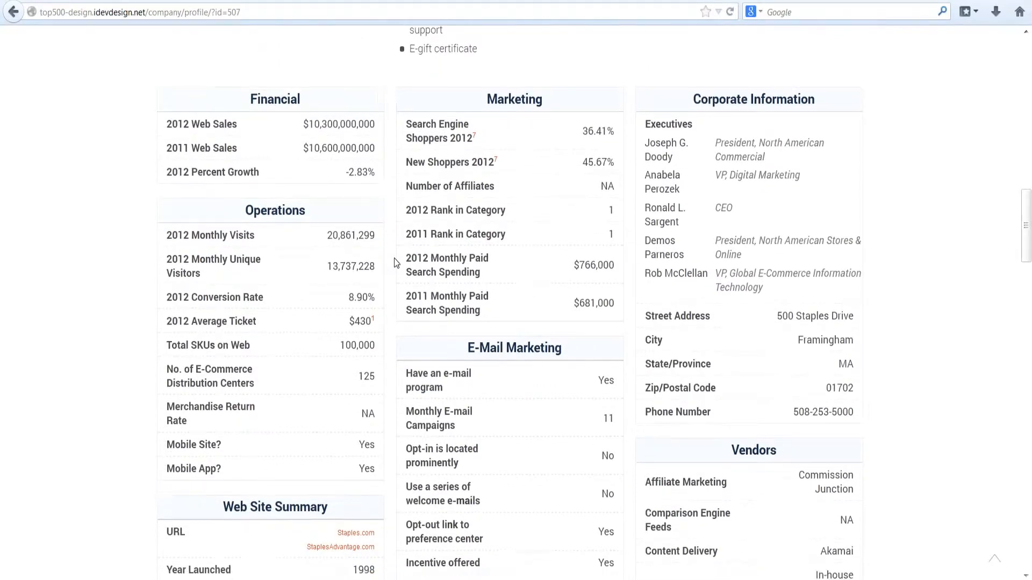
scroll(down, 3)
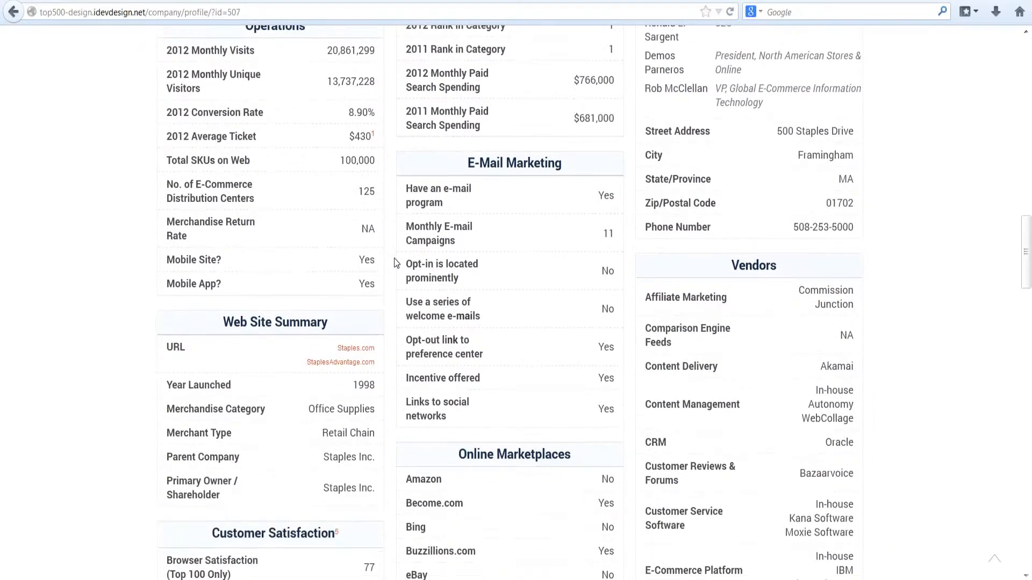
scroll(down, 3)
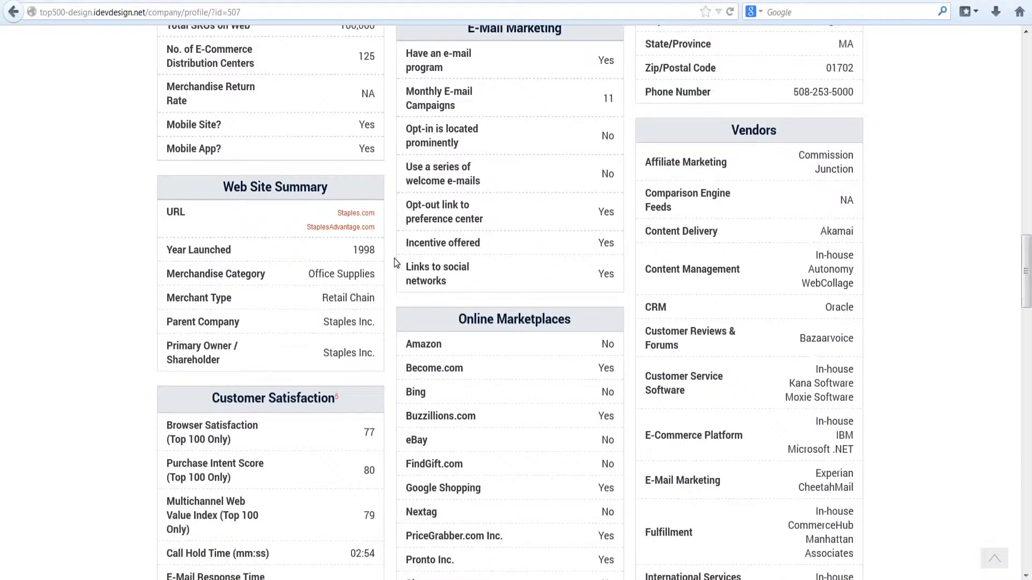
scroll(down, 3)
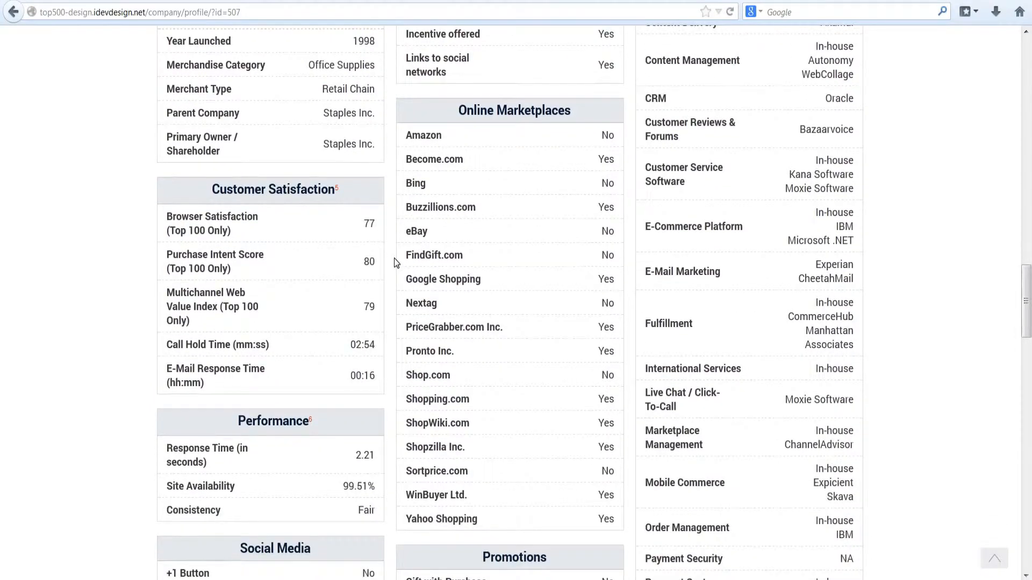
scroll(down, 3)
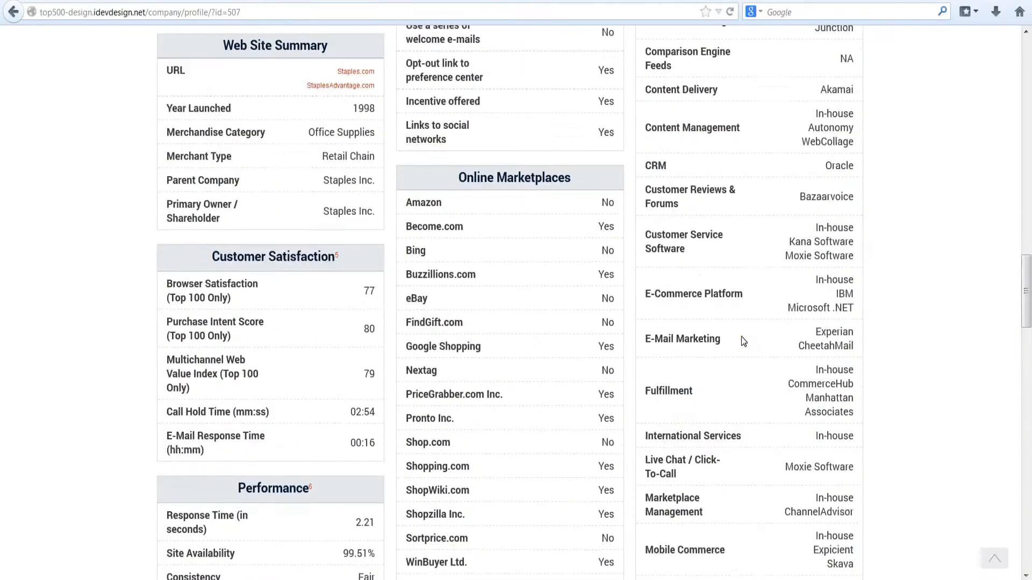
scroll(up, 3)
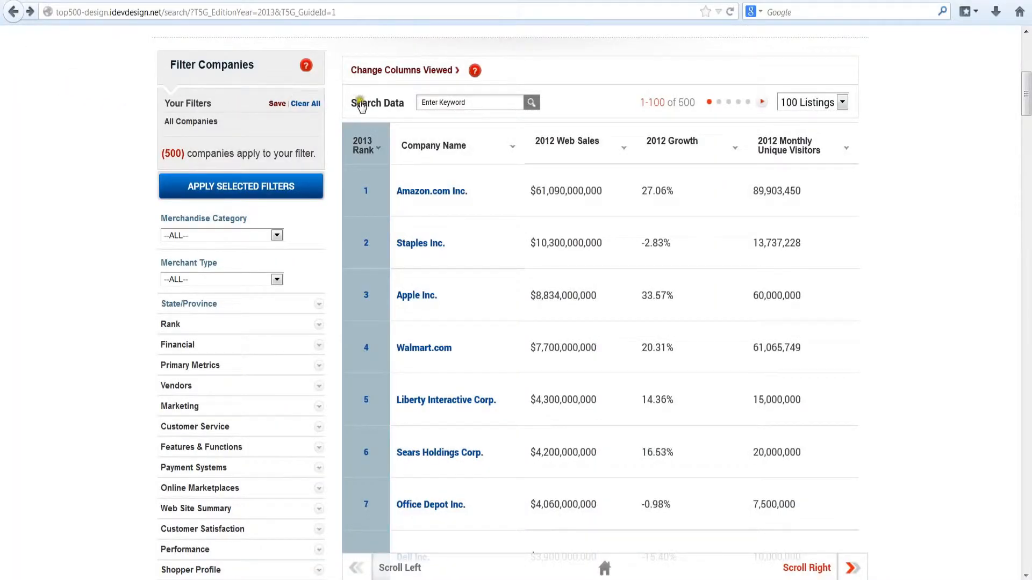
click(470, 102)
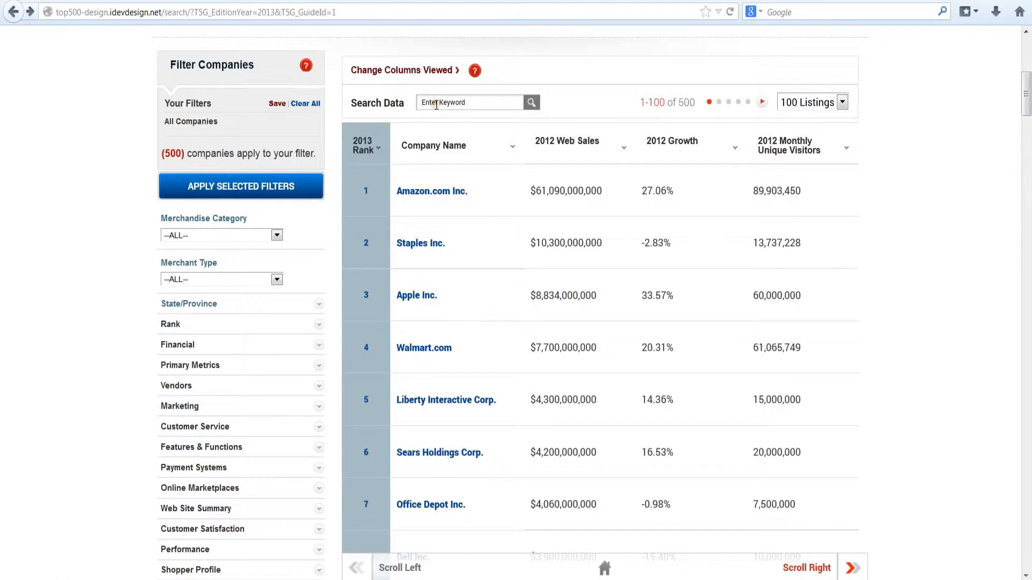
click(469, 102)
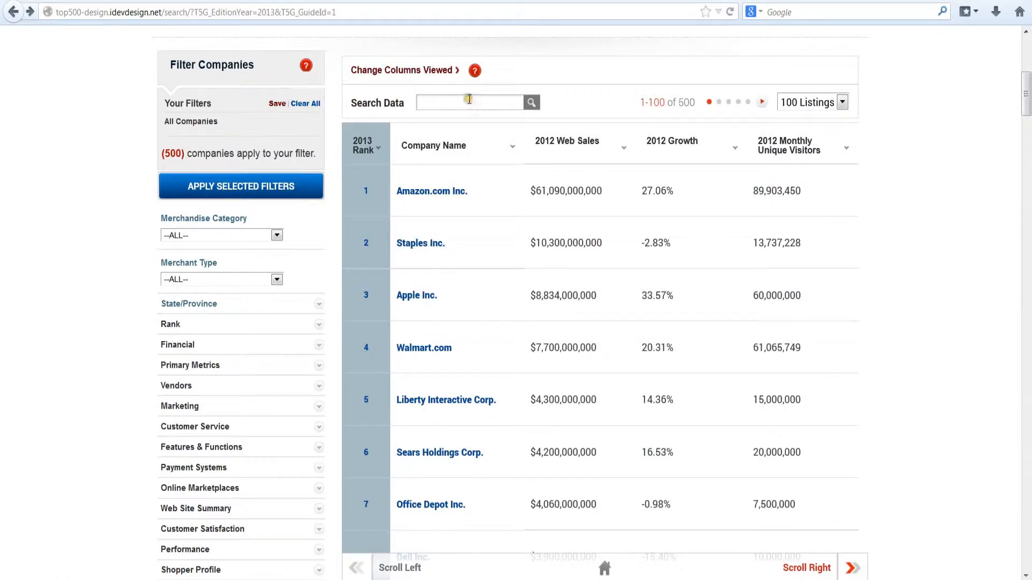
text(zale)
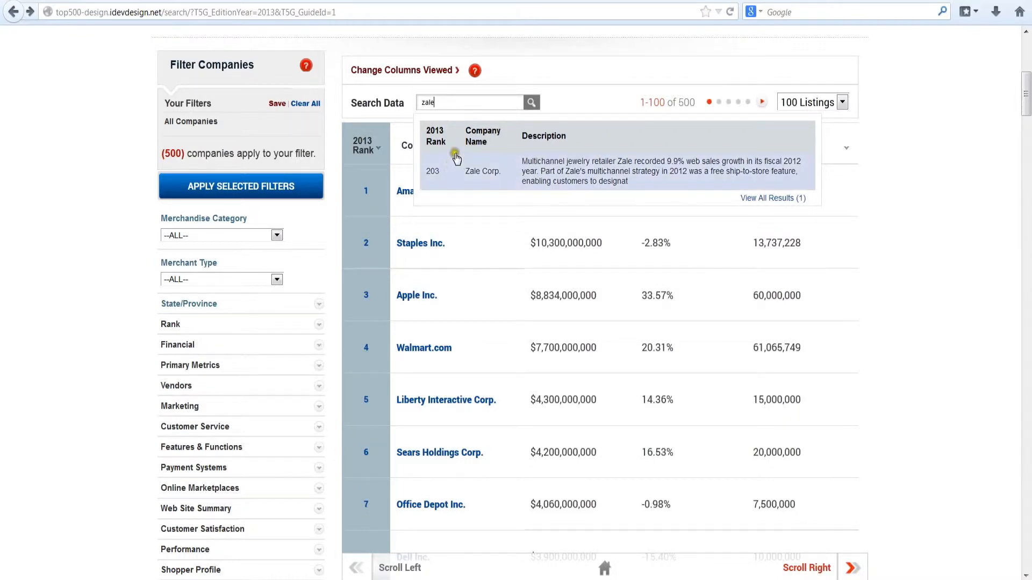
mouse_move(691, 167)
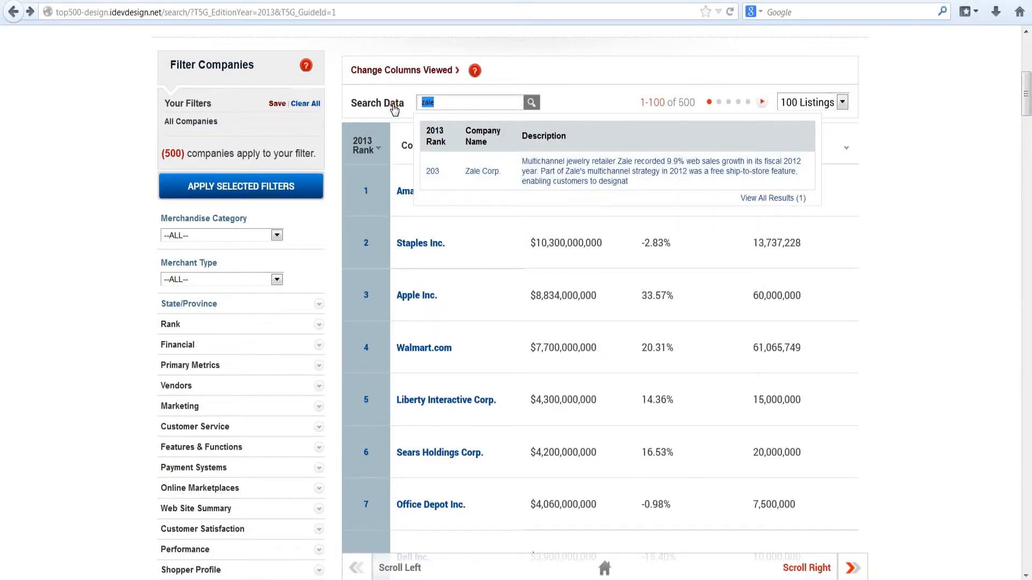
text(dallas)
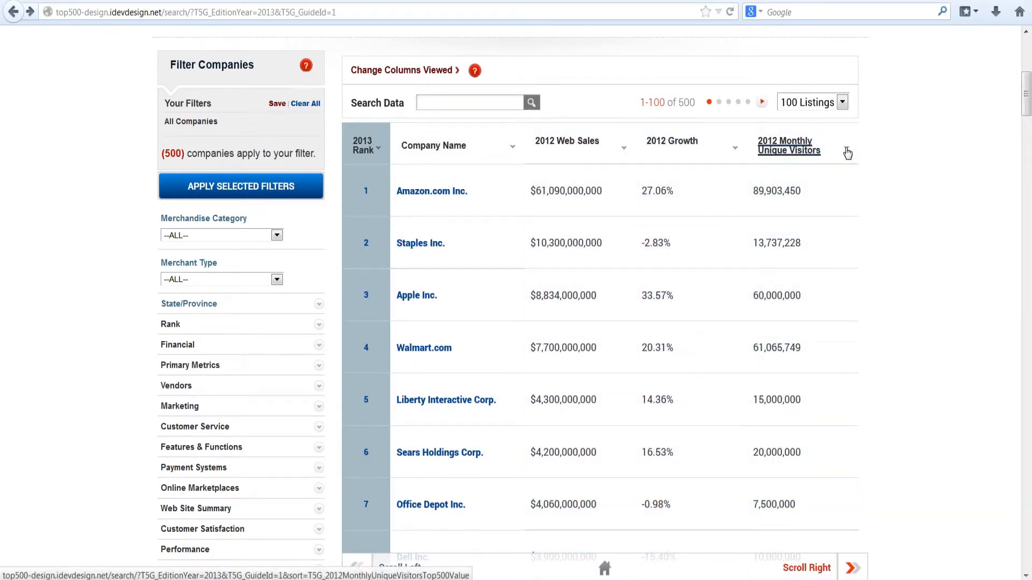
Sort the 2013 rankings by 2012 Monthly Unique Visitors, showing Amazon, Walmart and Apple first.
click(847, 152)
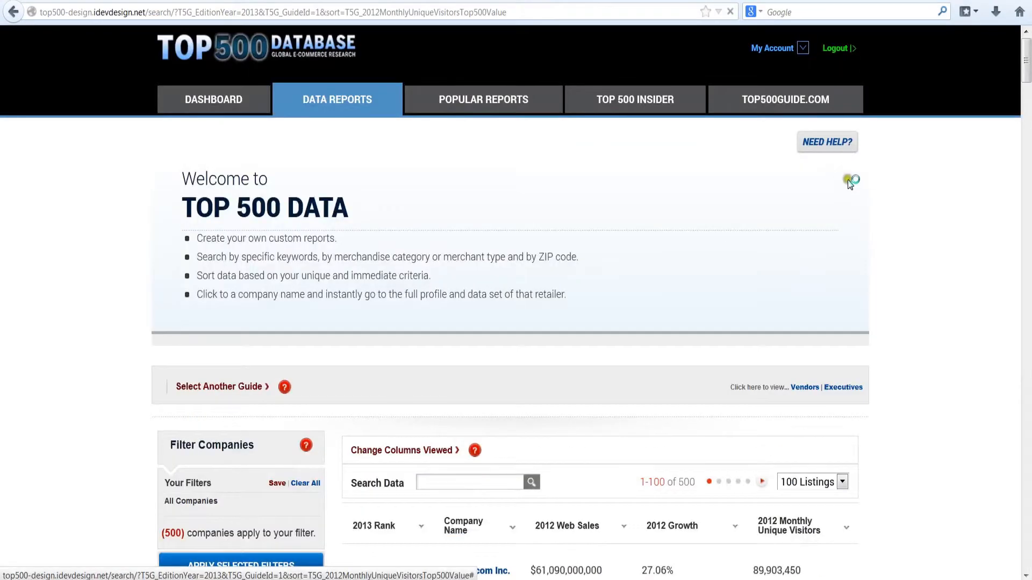
scroll(down, 3)
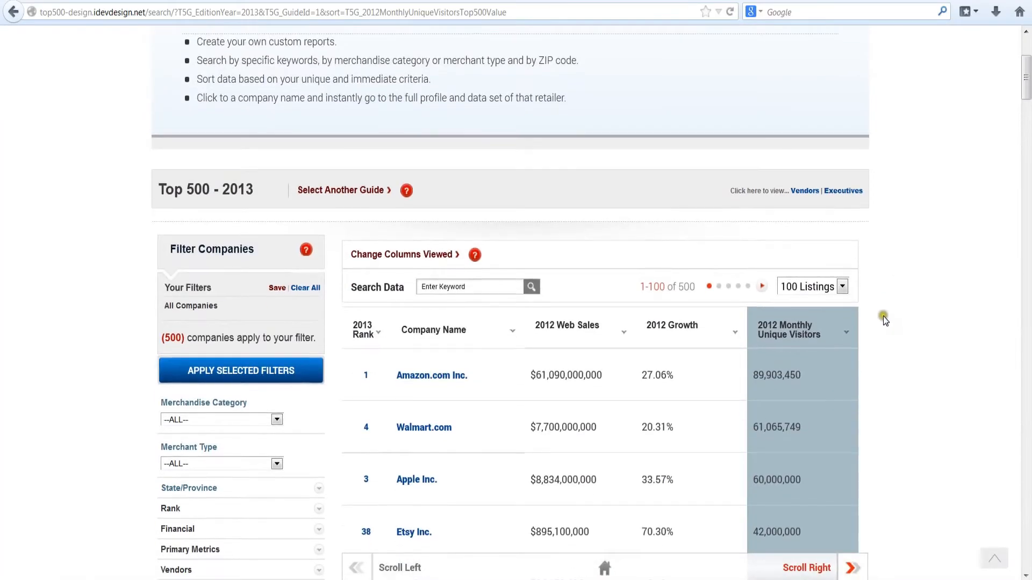
mouse_move(432, 375)
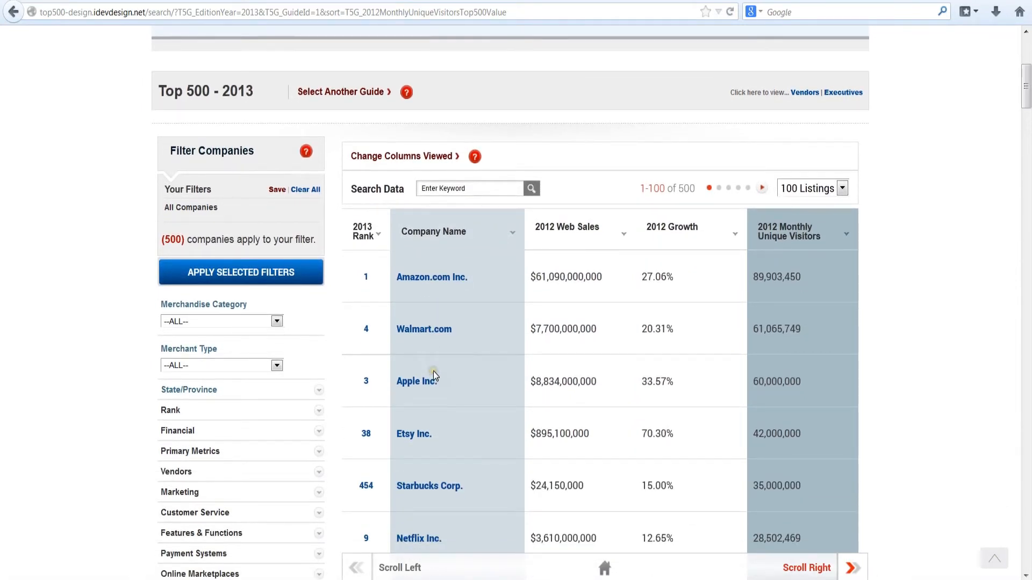
scroll(down, 3)
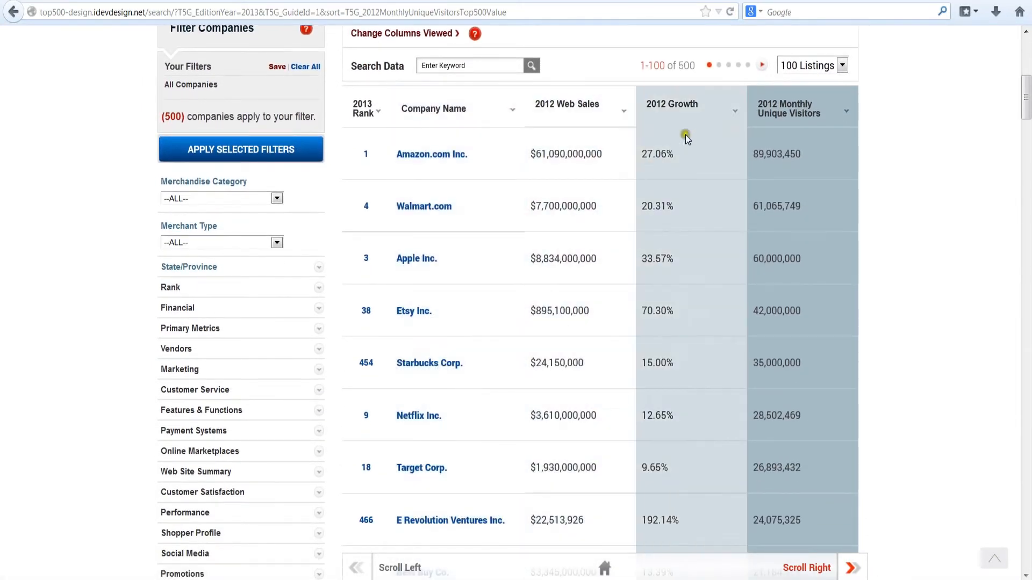
Re-sort the rankings by 2012 Growth and browse the leaders: Groupon, NoMoreRack.com, Fab.com.
click(672, 103)
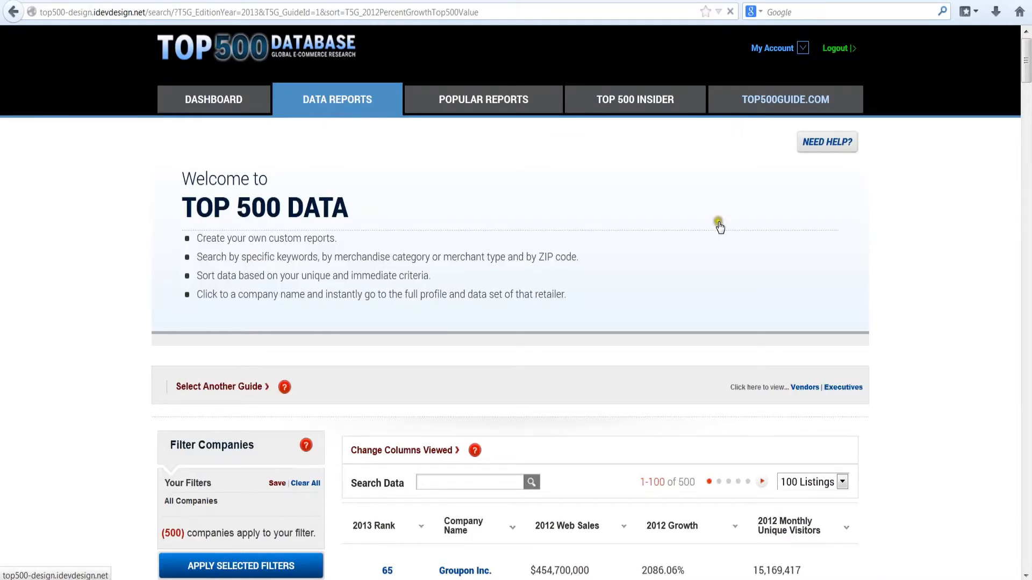
scroll(down, 3)
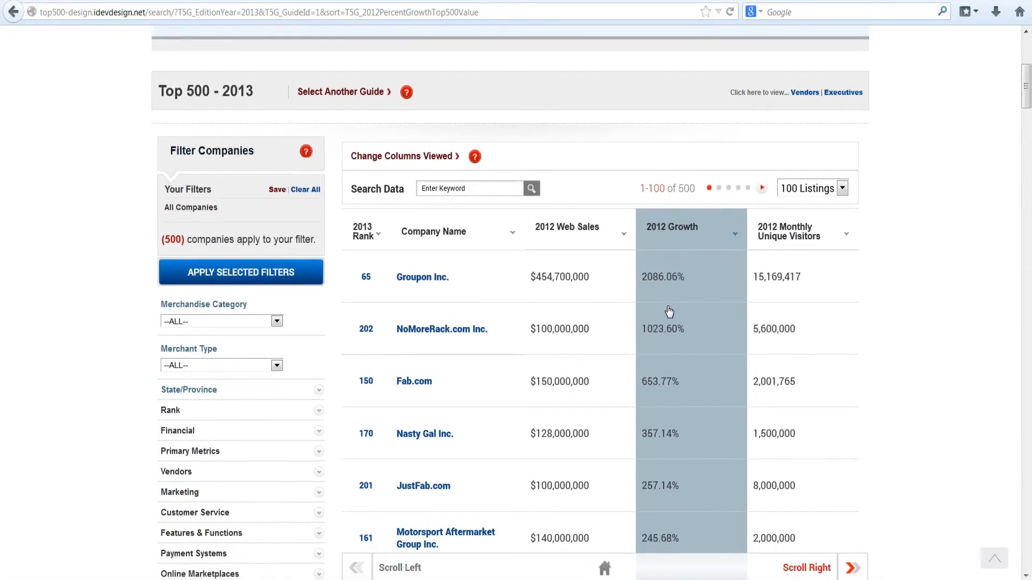
scroll(down, 3)
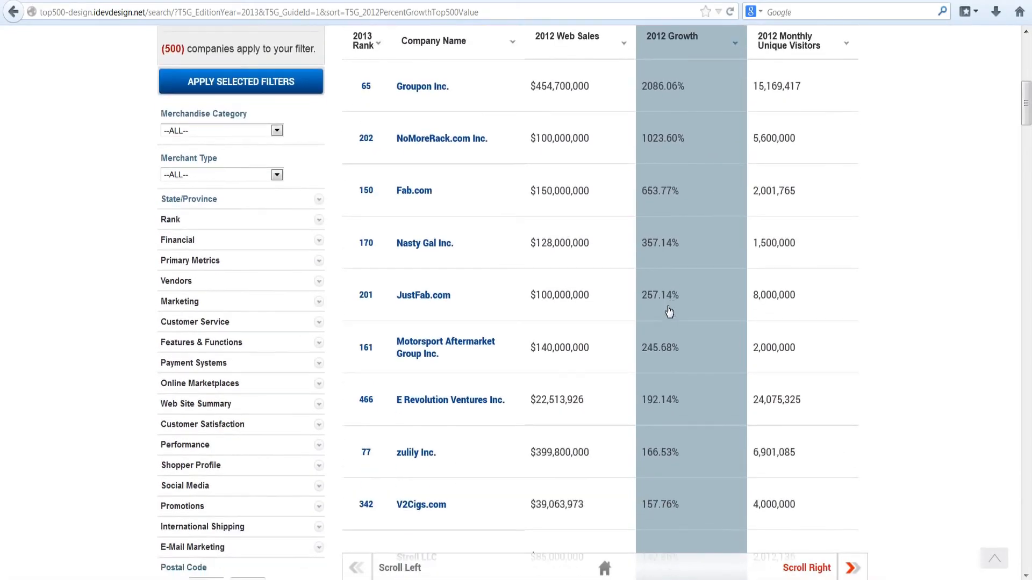
scroll(down, 3)
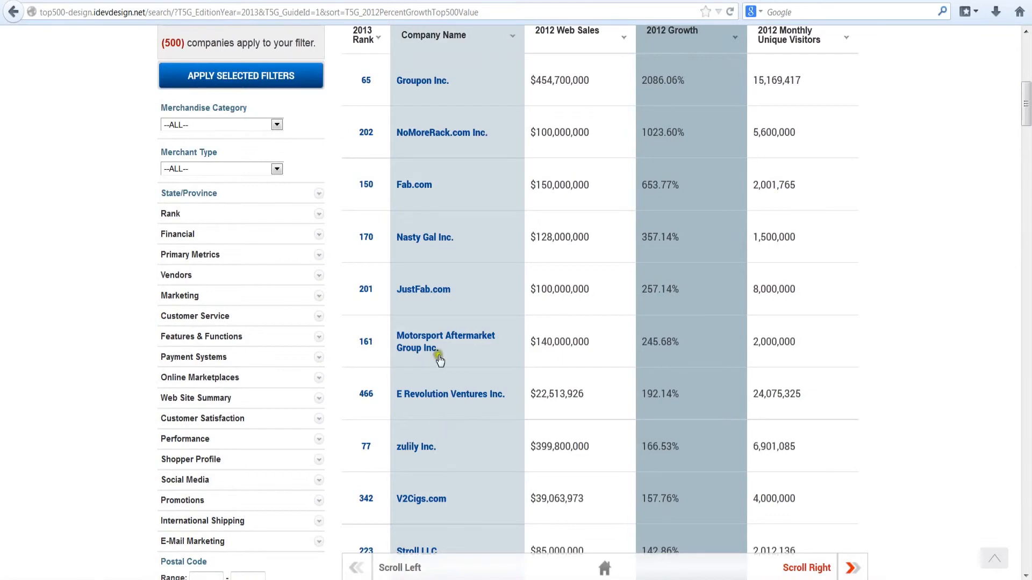